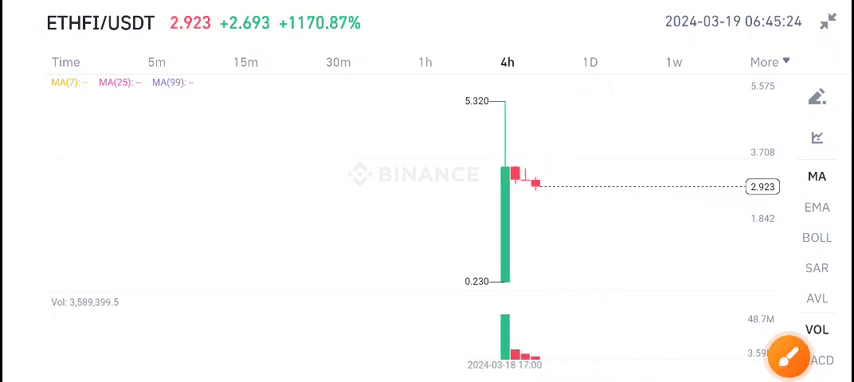
Bring up the markup toolbar to annotate the 2.923 price level with red arrows
left_click(812, 358)
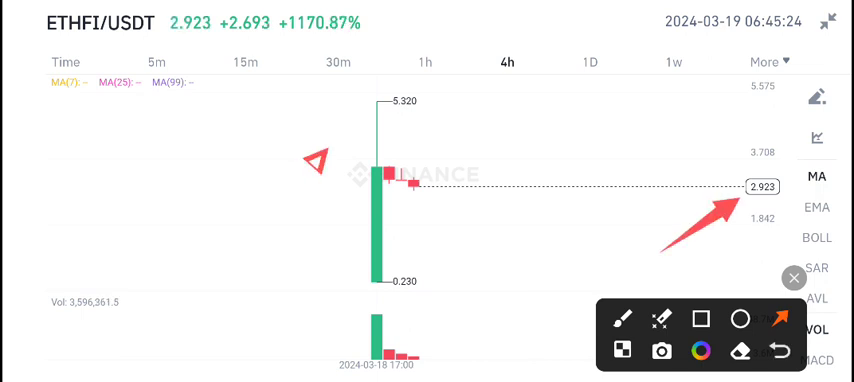
Draw a red arrow at the volume bars and re-select the arrow tool from the markup toolbar
left_click_drag(316, 160, 376, 110)
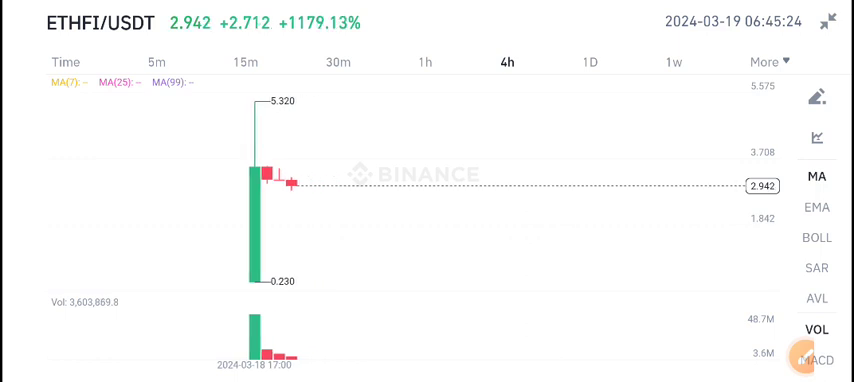
left_click(816, 96)
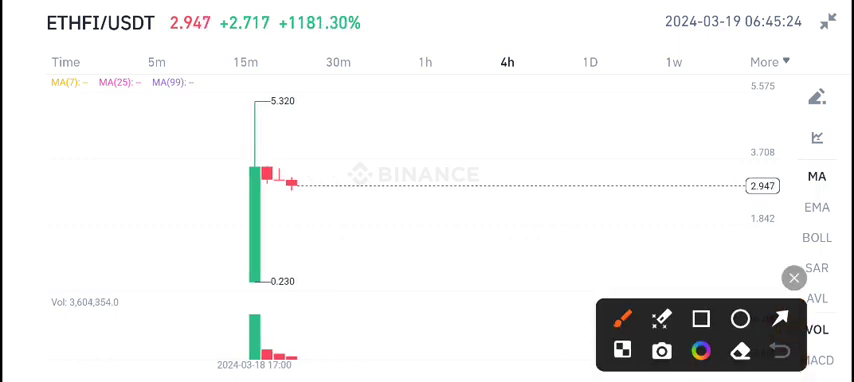
left_click(780, 318)
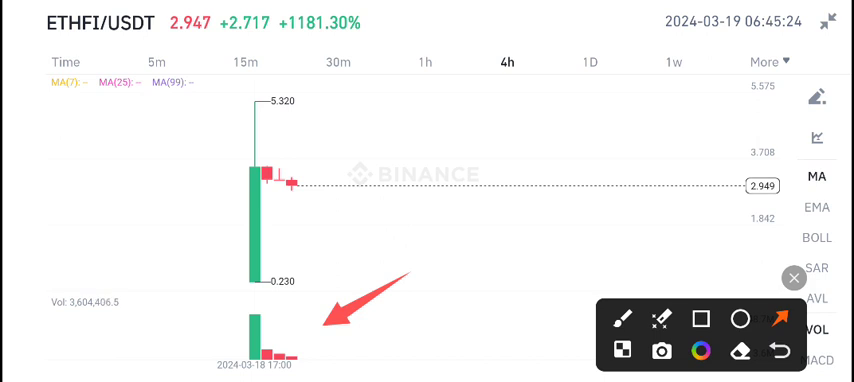